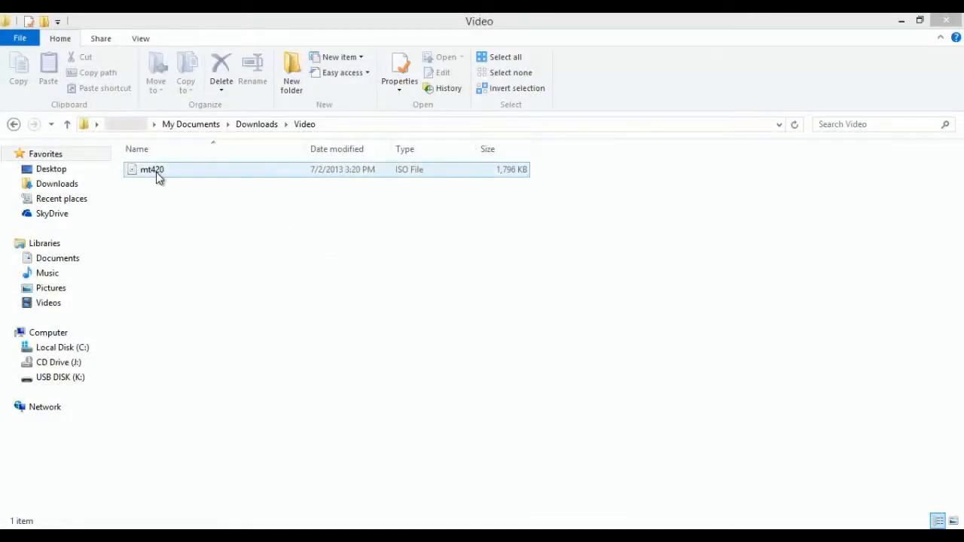
Set mt420's Opens with app to Windows Explorer via Properties, making it a Disc Image File.
{"action": "right_click", "coordinate": [152, 168]}
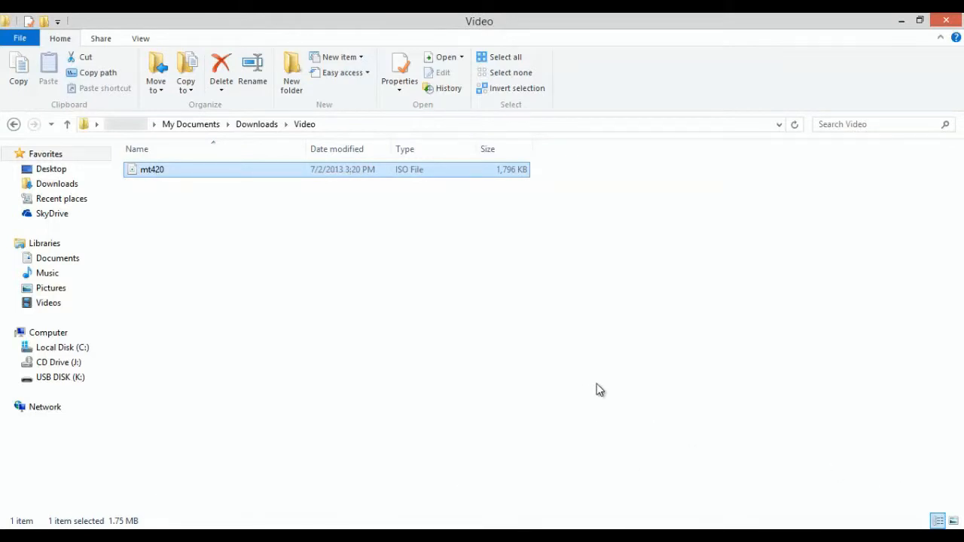
{"action": "left_click", "coordinate": [399, 72]}
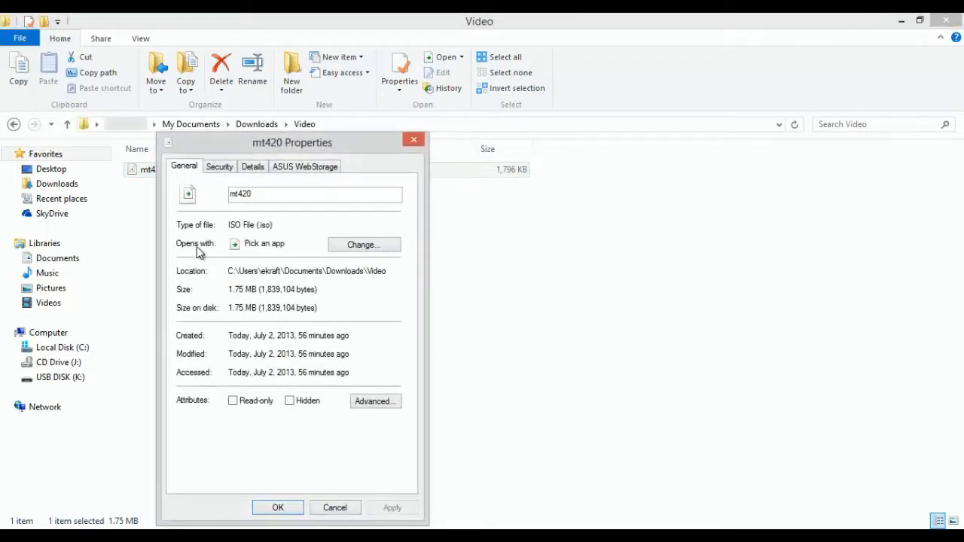
{"action": "left_click", "coordinate": [365, 244]}
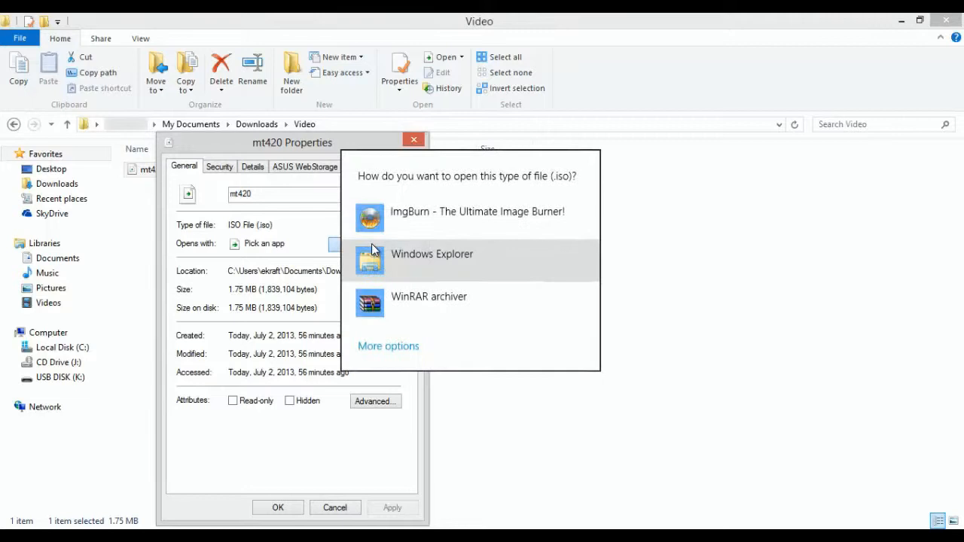
{"action": "left_click", "coordinate": [431, 253]}
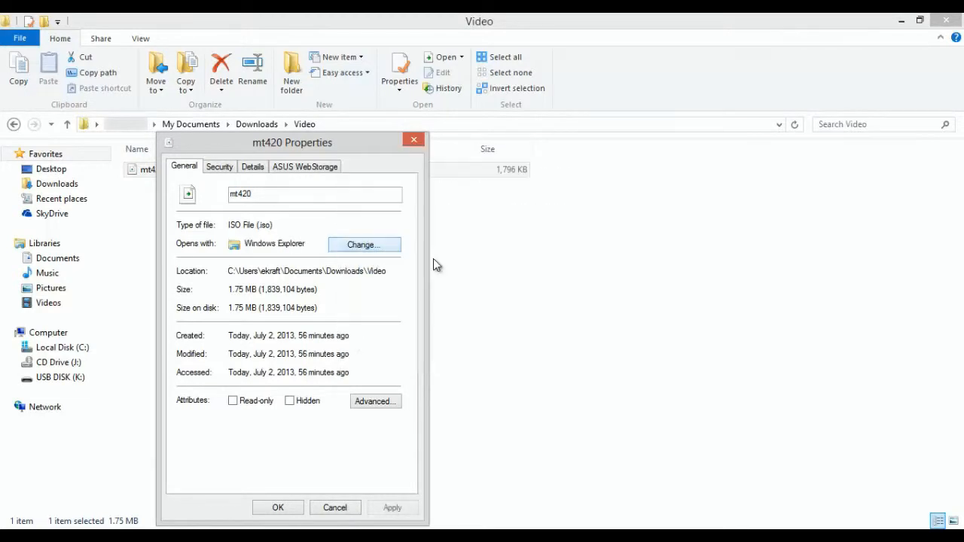
{"action": "left_click", "coordinate": [392, 506]}
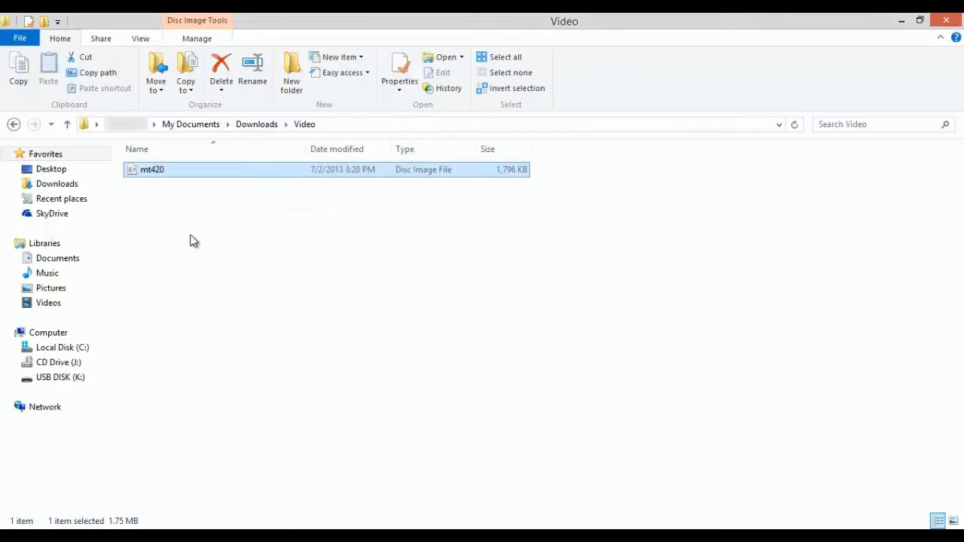
Mount mt420 as DVD Drive (J:) MT410 to reveal its BOOT folder and README.
{"action": "right_click", "coordinate": [150, 169]}
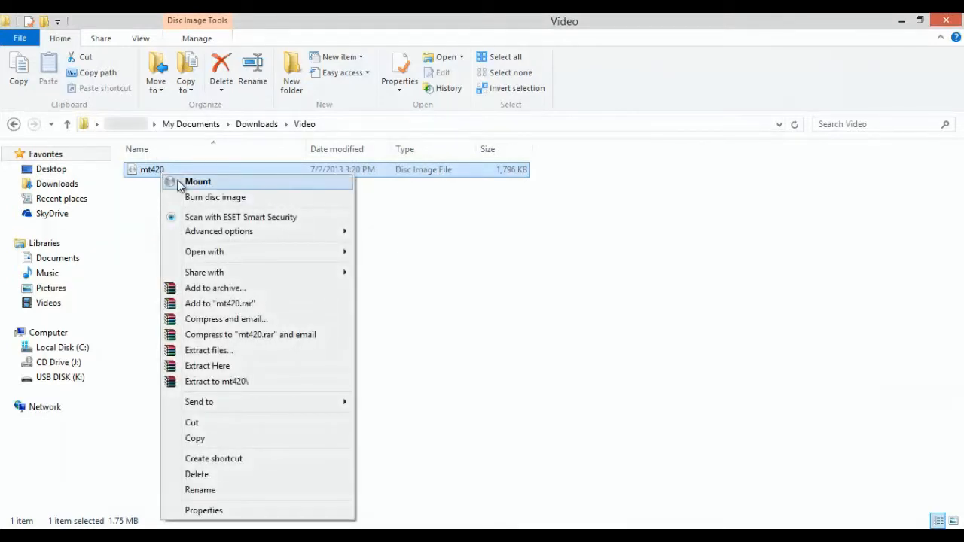
{"action": "left_click", "coordinate": [198, 180]}
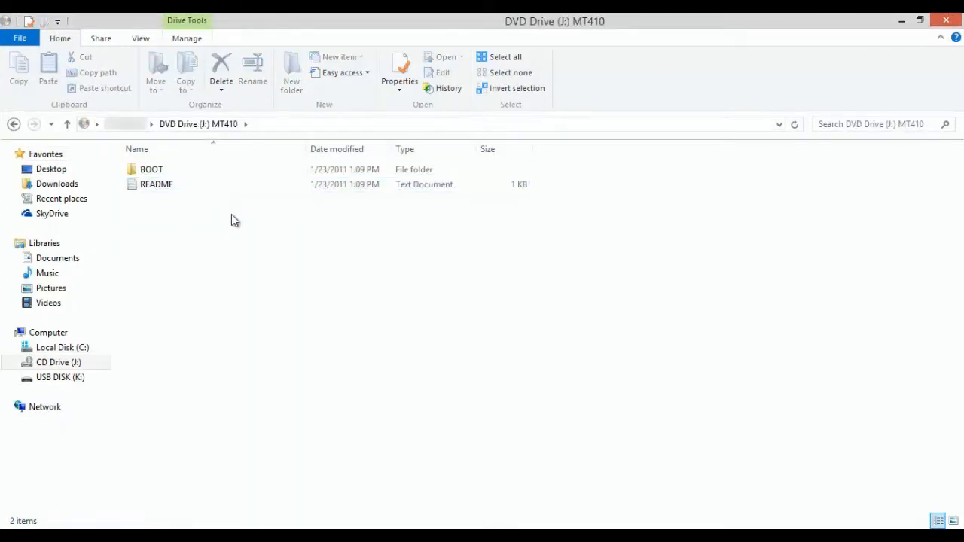